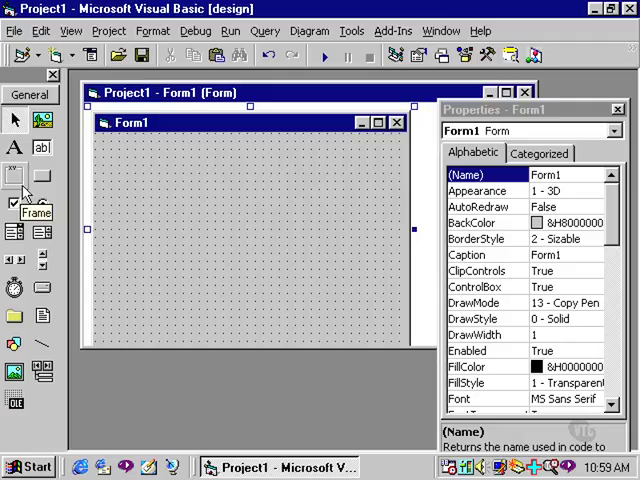
mouse_move(14, 204)
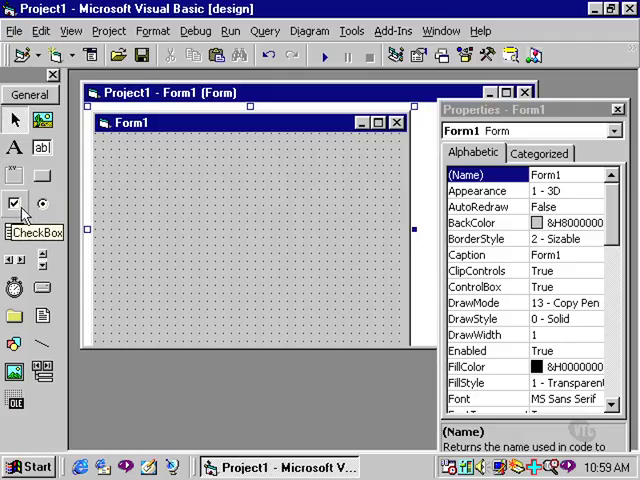
mouse_move(44, 204)
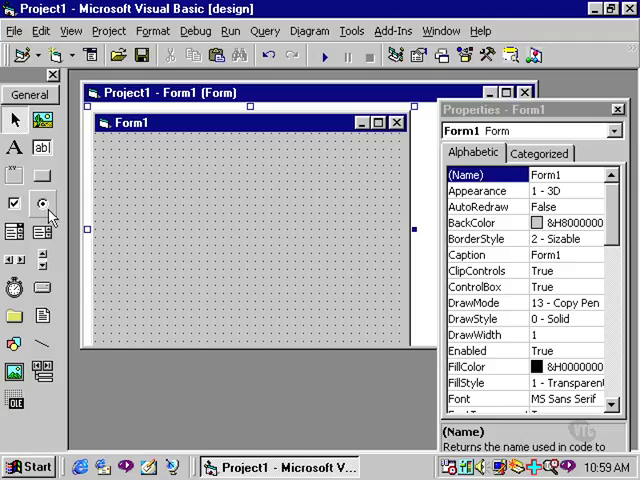
mouse_move(44, 204)
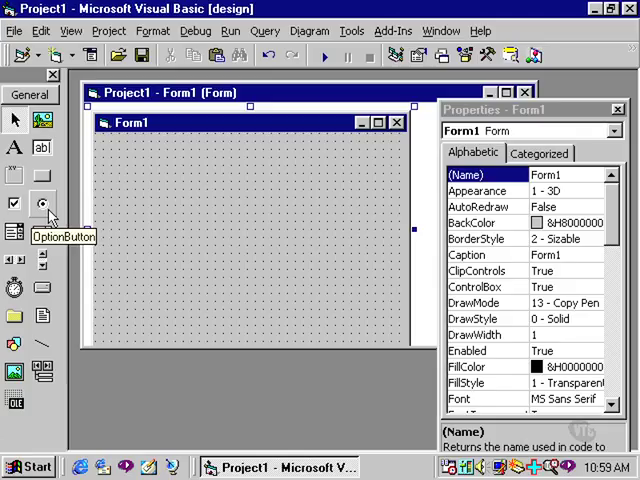
mouse_move(48, 216)
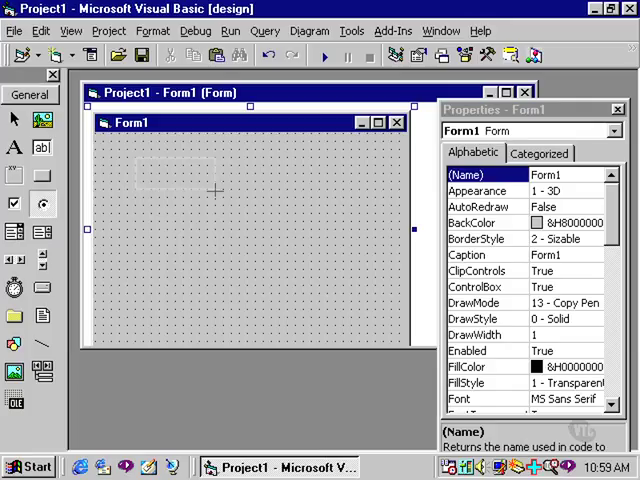
Step: Place Option1, Option2 and Option3 stacked on Form1 and inspect each one's properties
click(44, 202)
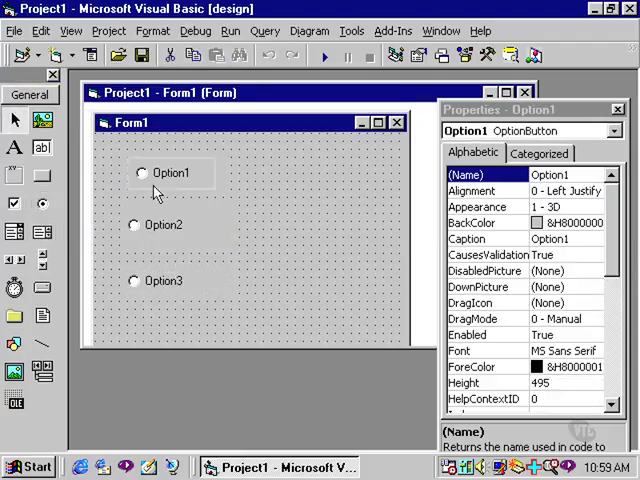
click(170, 172)
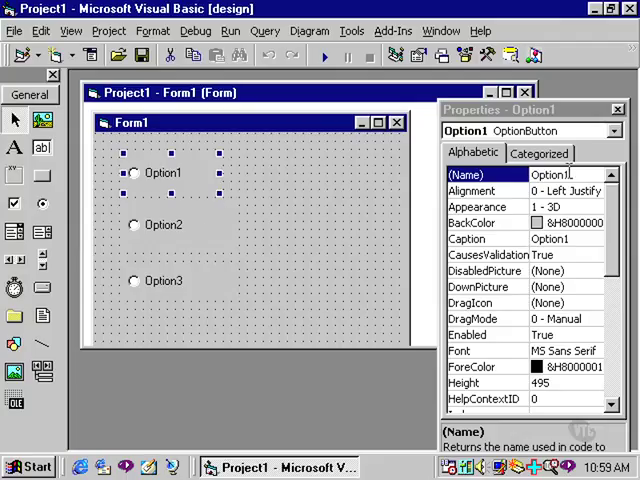
click(162, 224)
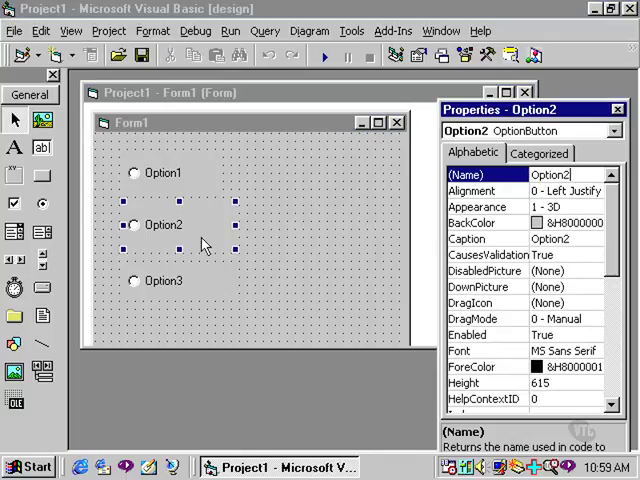
click(164, 280)
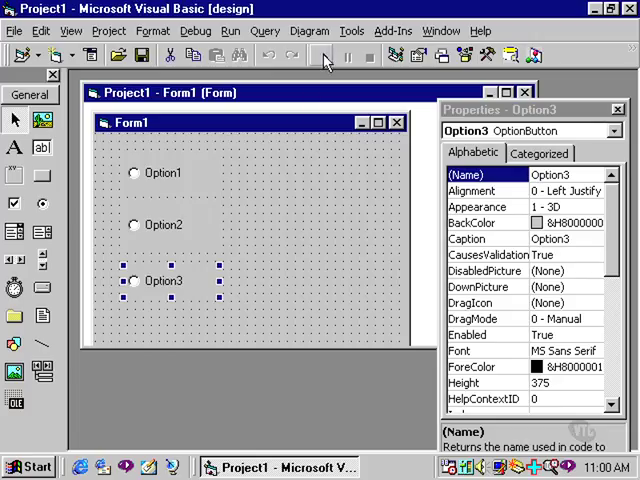
click(324, 56)
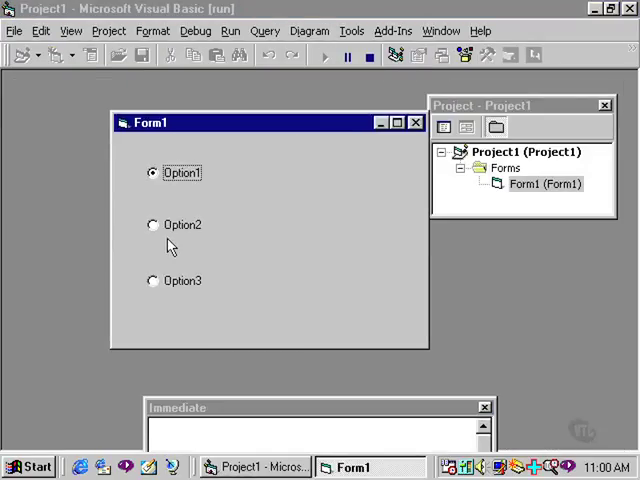
click(152, 224)
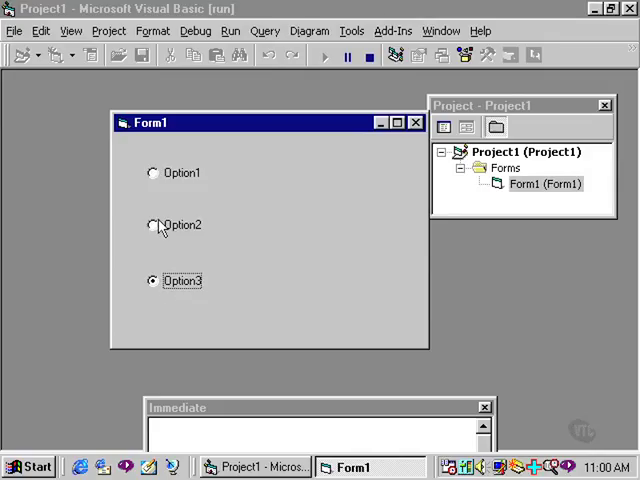
click(152, 172)
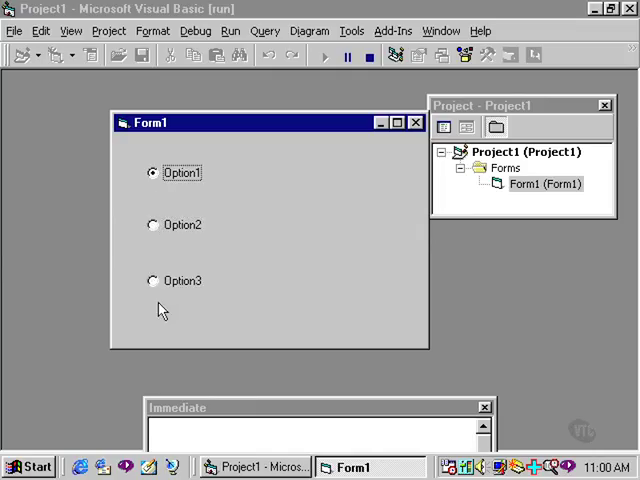
click(152, 280)
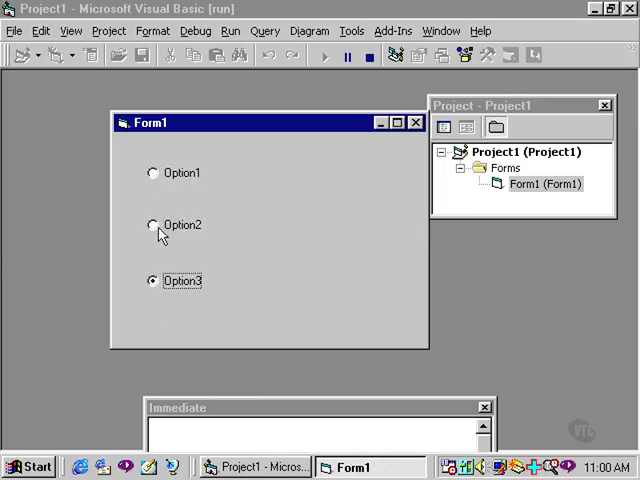
click(152, 172)
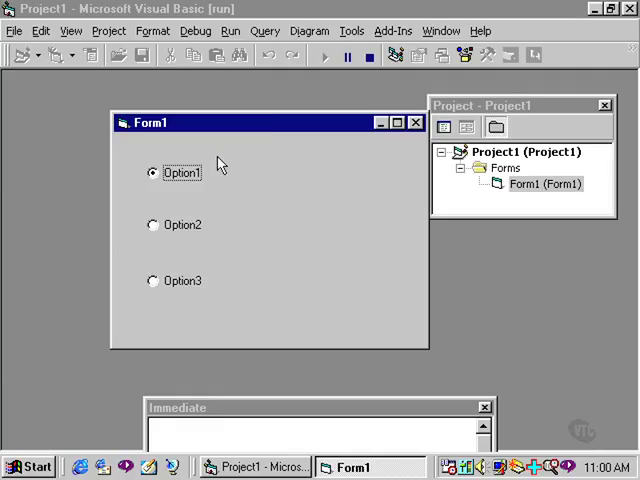
mouse_move(232, 172)
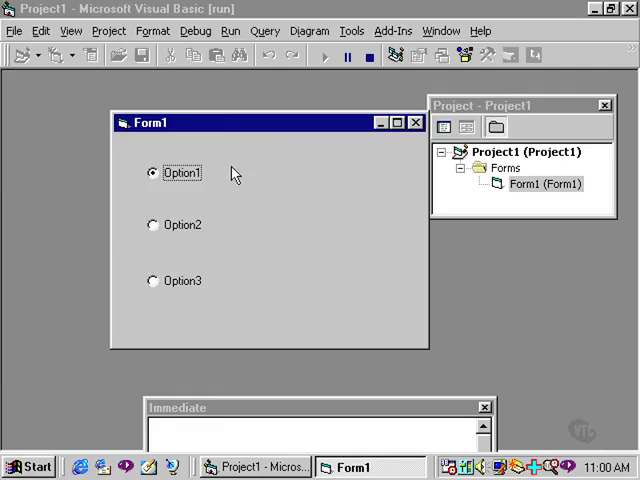
click(368, 56)
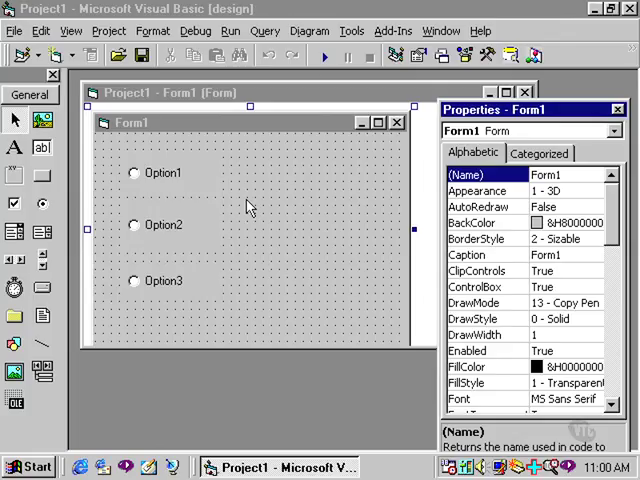
mouse_move(116, 208)
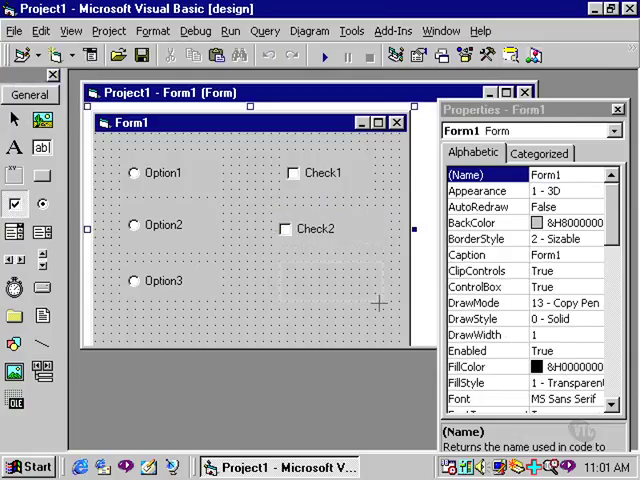
Step: Add the third check box Check3 beside the option buttons and run the project
click(322, 172)
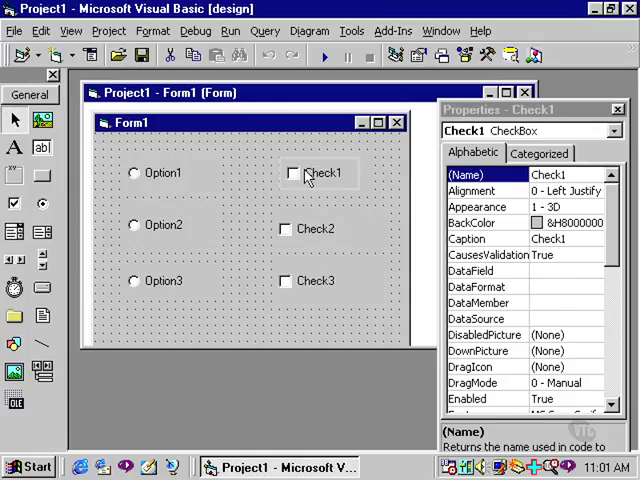
click(318, 172)
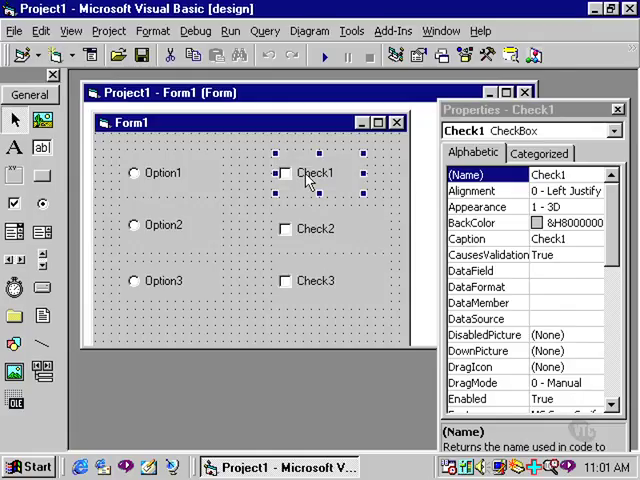
click(324, 56)
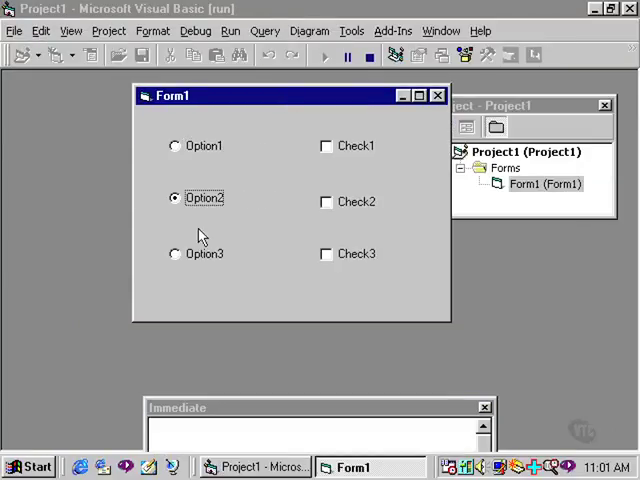
Step: Choose Option1, then tick and untick Check1, Check2 and Check3 in various combinations
click(174, 144)
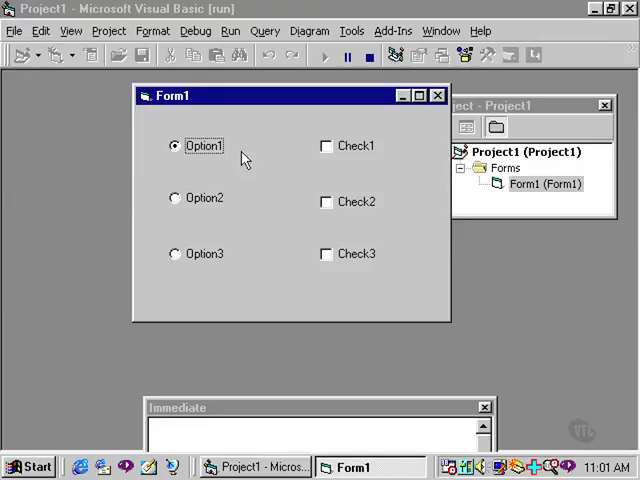
click(326, 146)
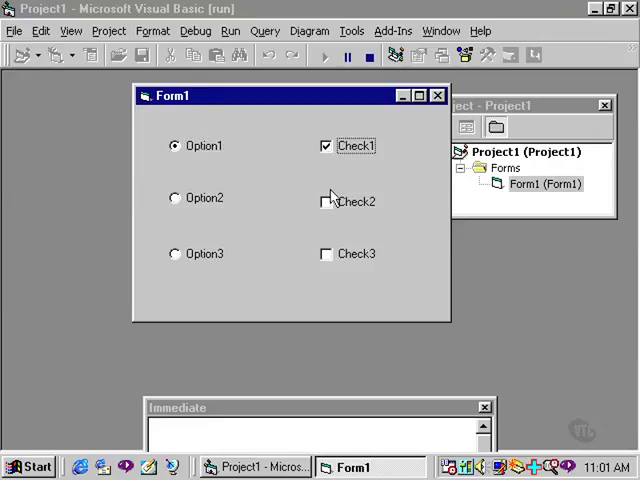
click(324, 252)
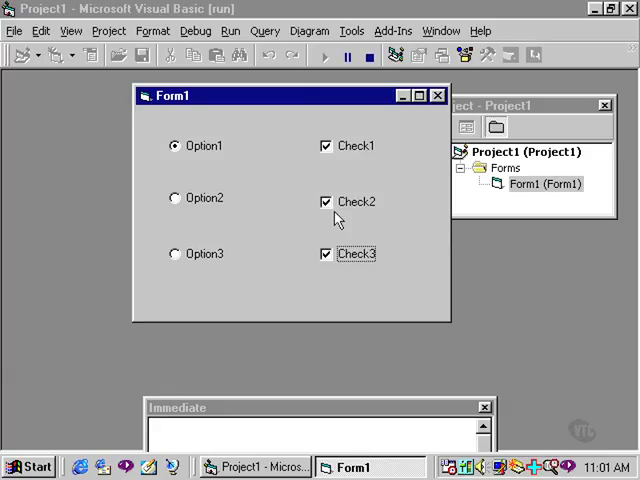
click(324, 200)
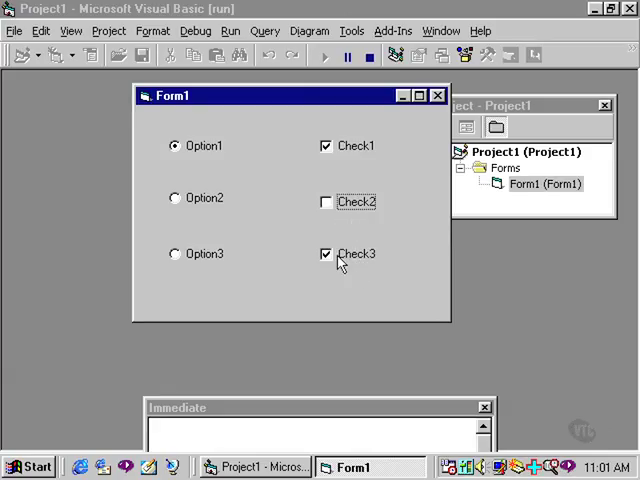
click(324, 252)
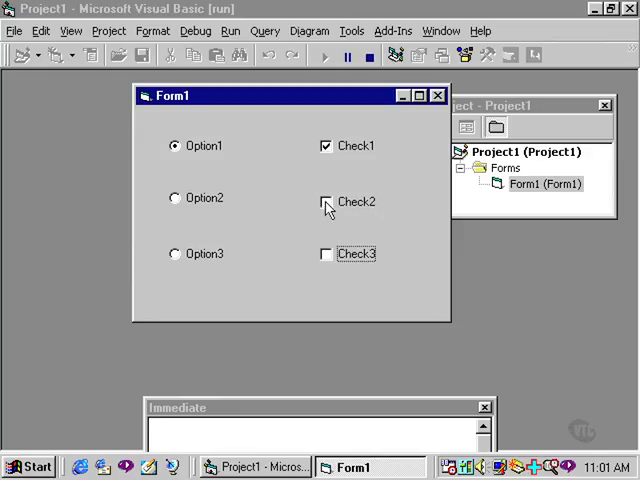
click(324, 202)
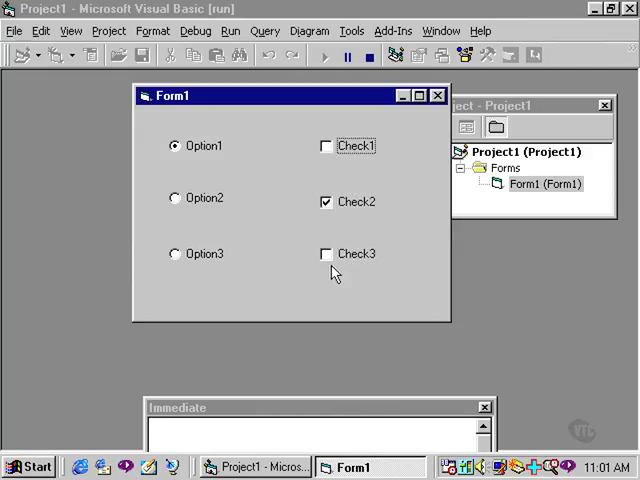
click(324, 146)
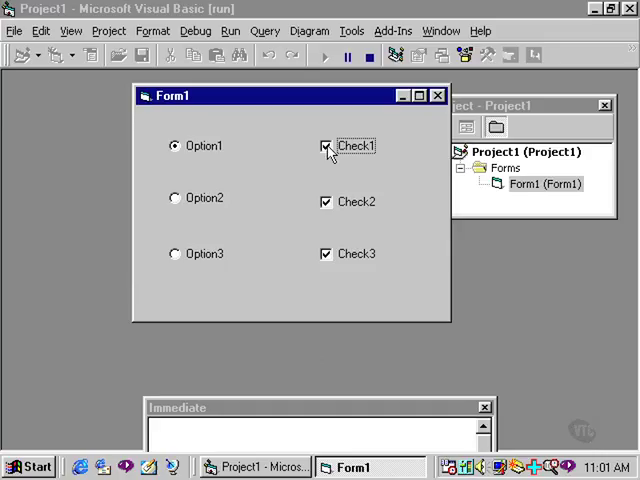
click(326, 202)
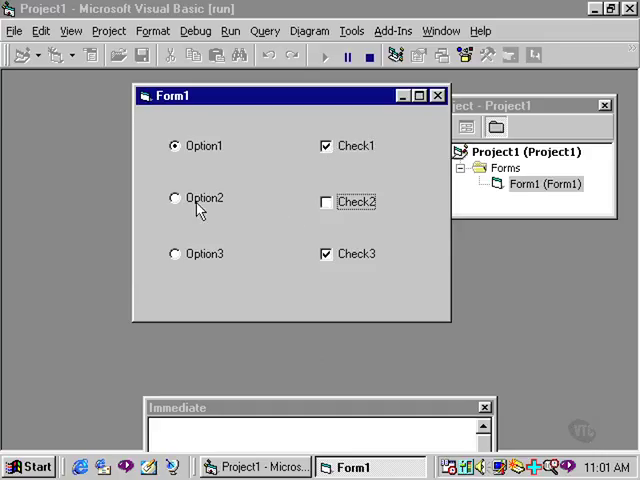
Step: Switch between Option2, Option1 and Option3 to confirm only one stays selected
click(176, 198)
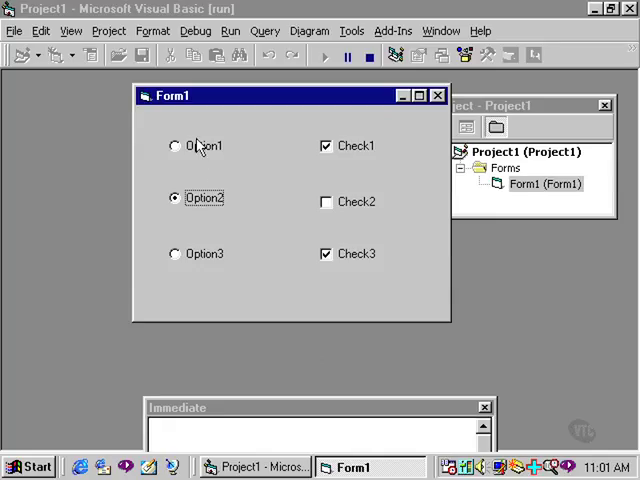
click(176, 144)
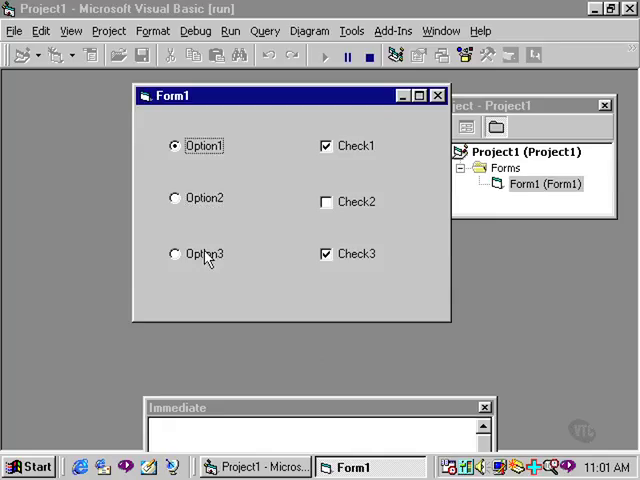
click(176, 252)
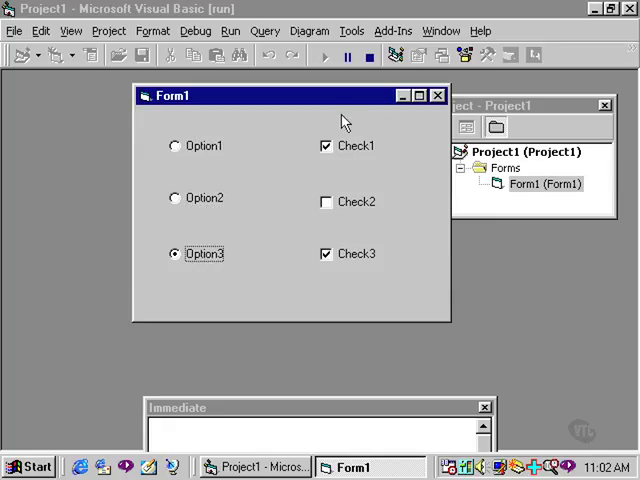
Step: Stop the running form with End, returning Form1 to design view
click(368, 56)
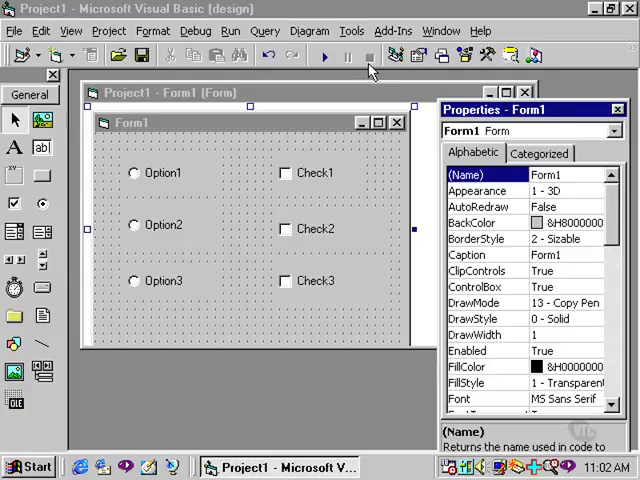
mouse_move(238, 186)
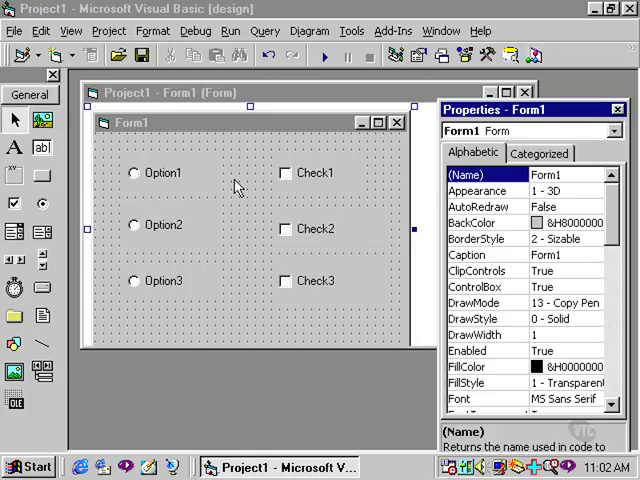
mouse_move(232, 232)
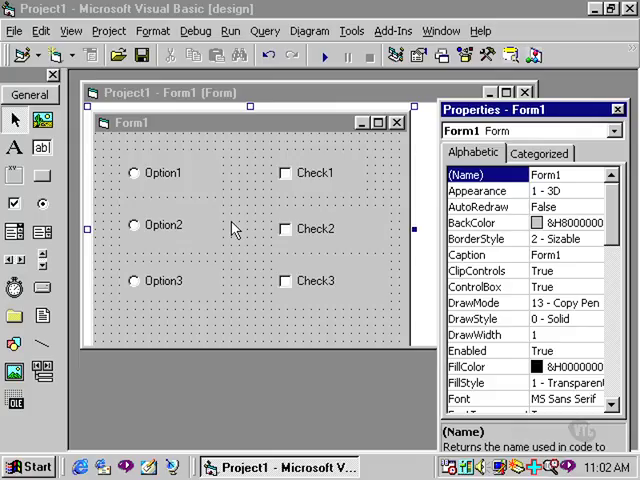
mouse_move(198, 188)
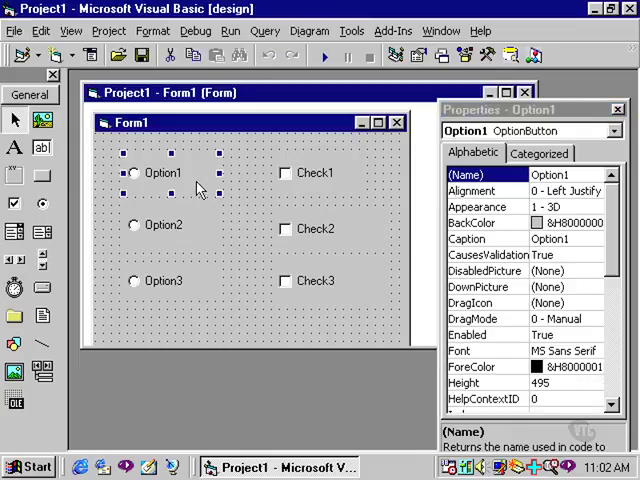
Step: Delete Option3 and the remaining option buttons and check boxes from Form1
click(164, 280)
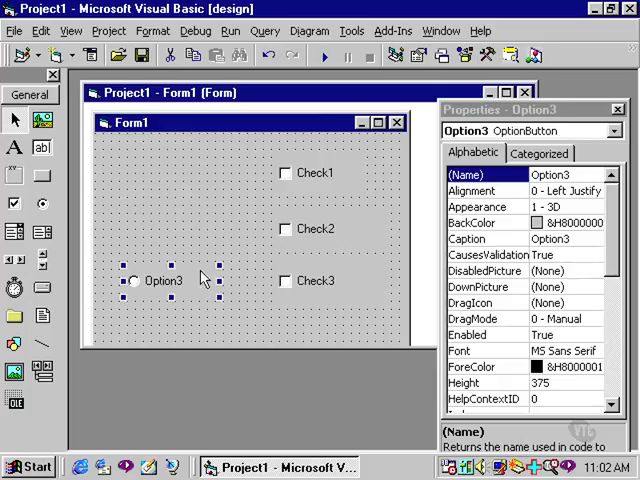
click(316, 228)
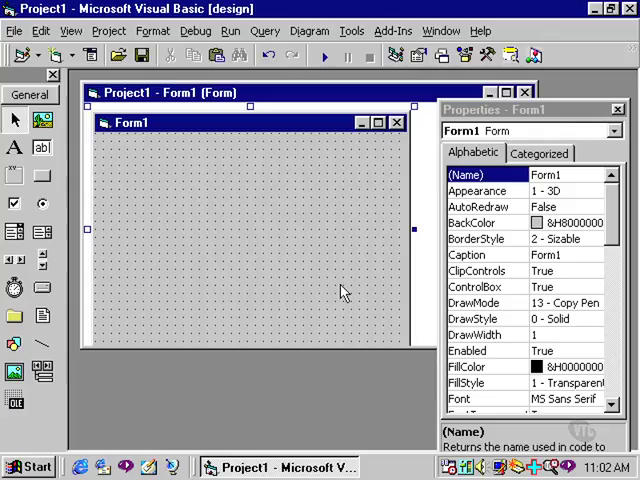
mouse_move(318, 288)
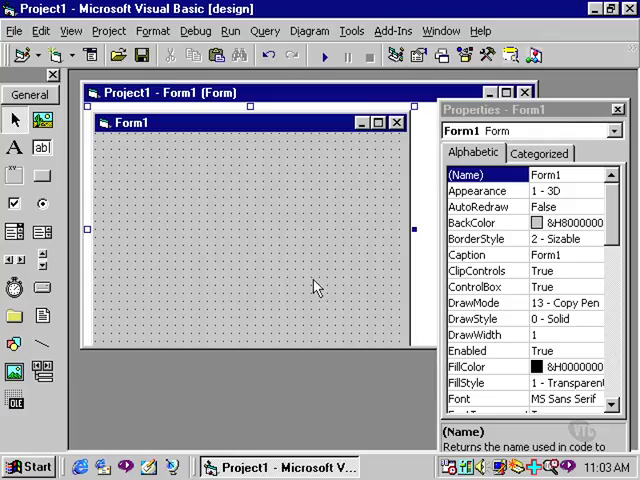
mouse_move(44, 176)
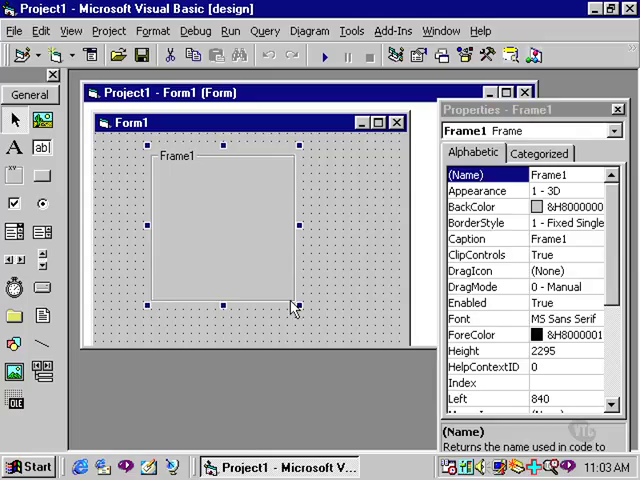
Step: Draw Frame2 to the right of Frame1 on the empty form
click(212, 230)
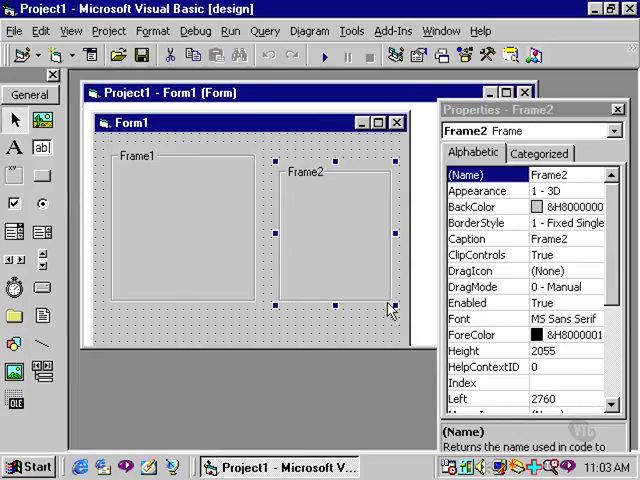
mouse_move(144, 164)
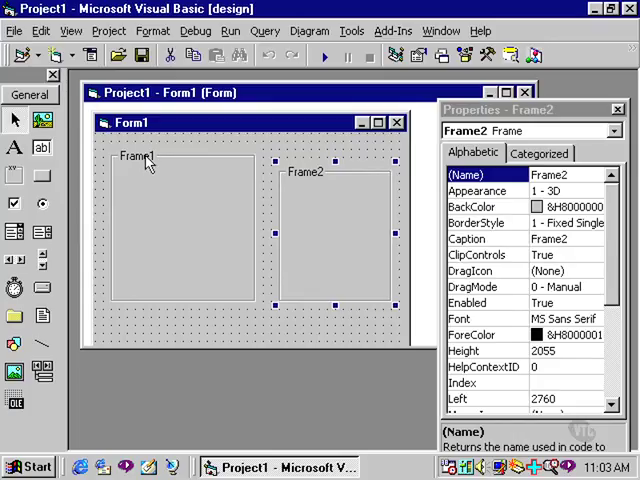
Step: Set Frame1's Caption property to Options
click(176, 230)
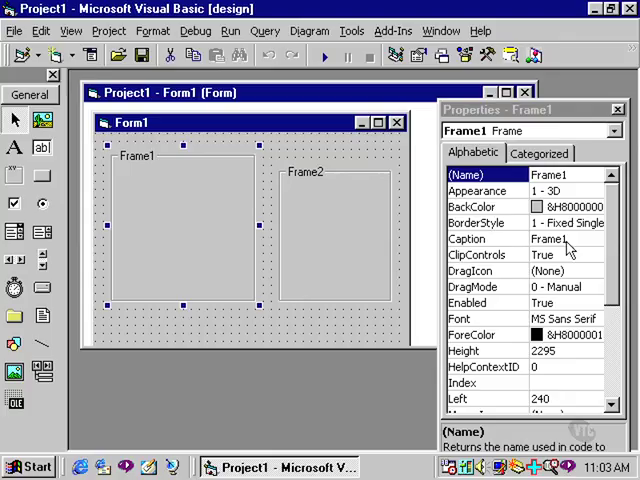
click(568, 238)
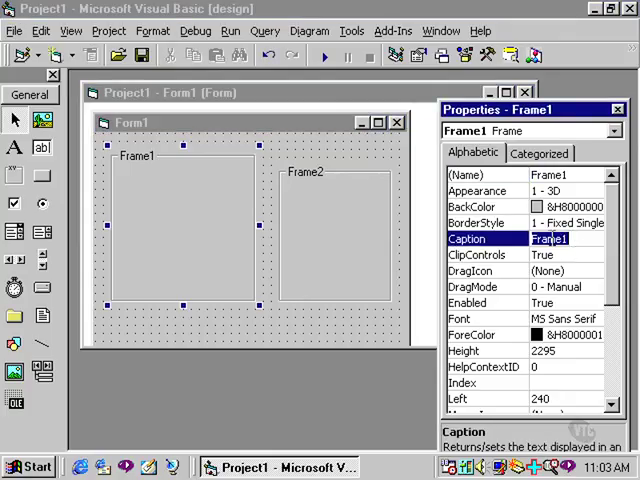
text(O)
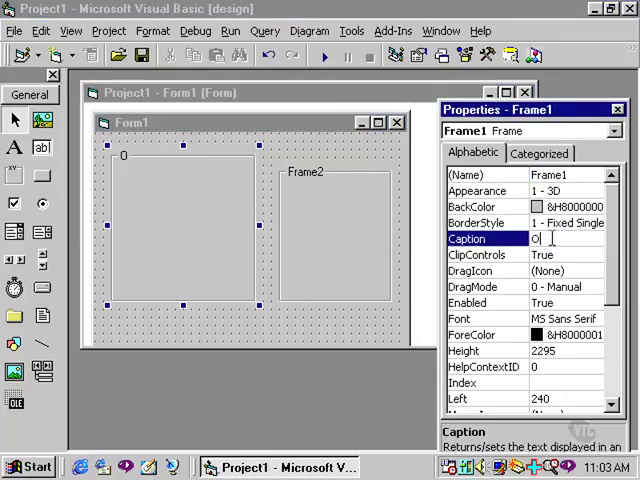
text(Options)
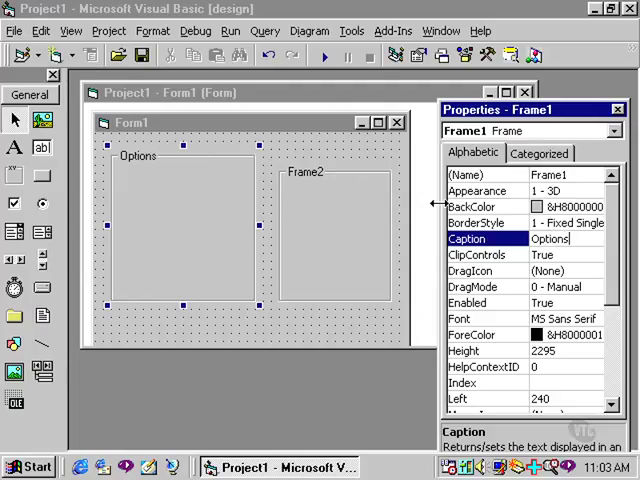
Step: Set Frame2's Caption property to Check Boxes
click(336, 230)
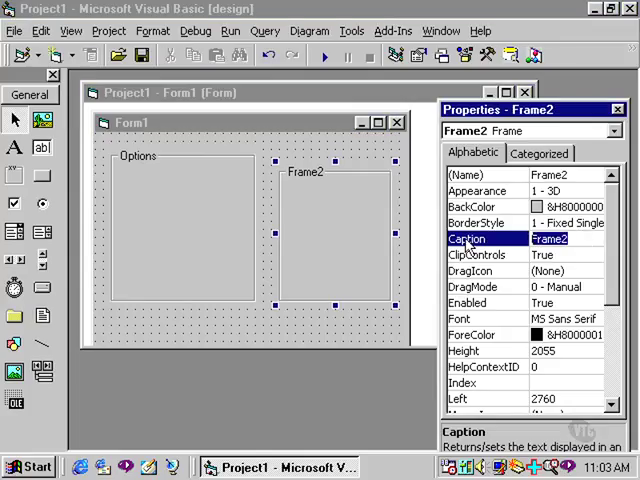
text(Check Boxes)
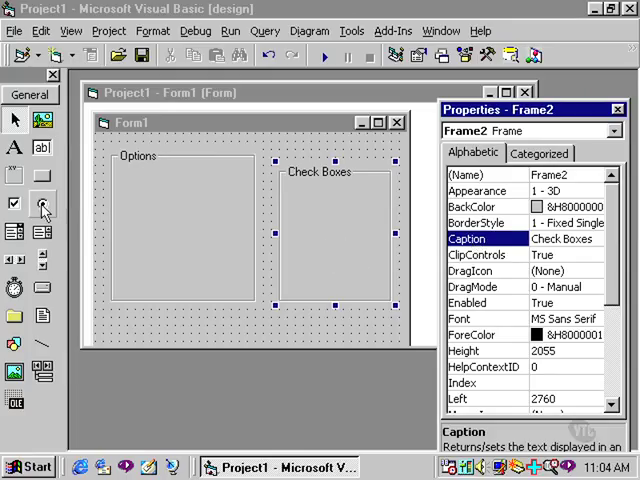
mouse_move(42, 204)
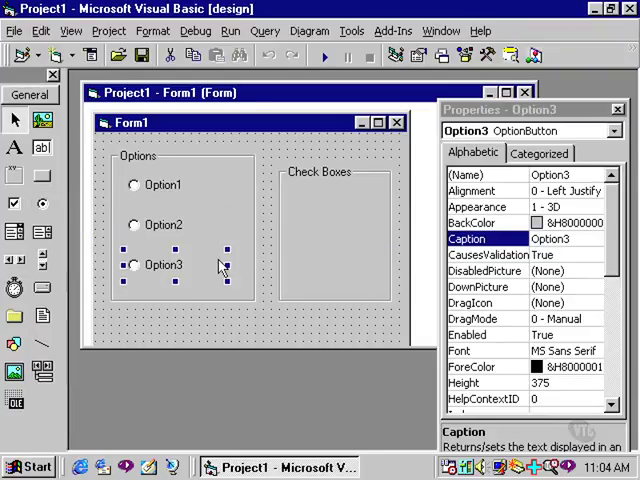
mouse_move(268, 228)
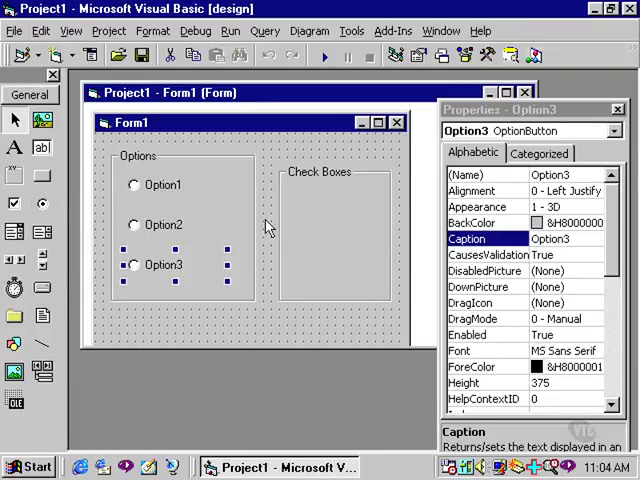
mouse_move(350, 164)
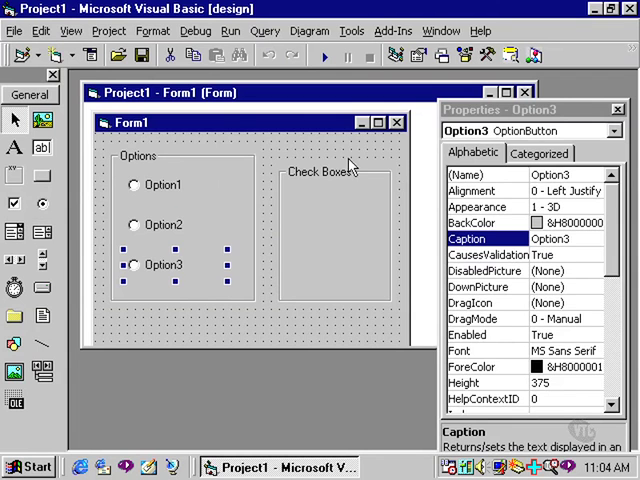
Step: Select the Check Boxes frame and the Options frame to place controls inside them
click(250, 310)
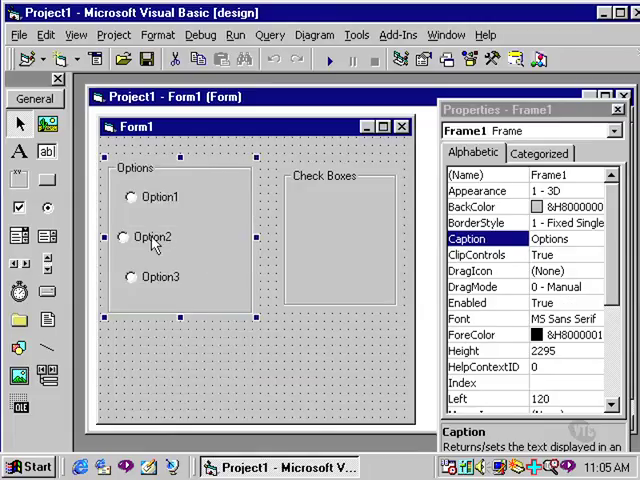
click(160, 236)
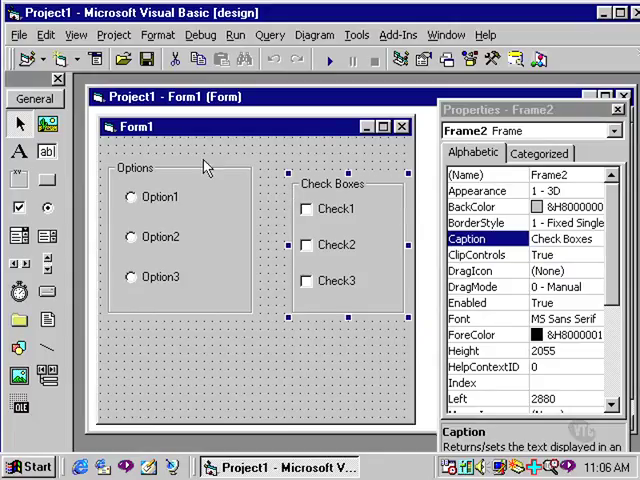
mouse_move(330, 62)
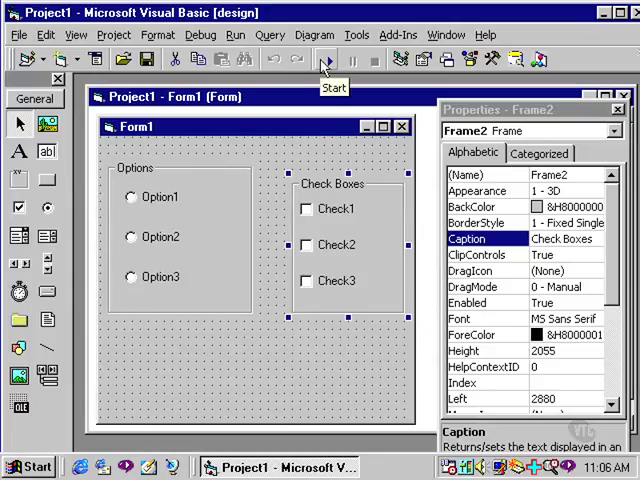
click(324, 60)
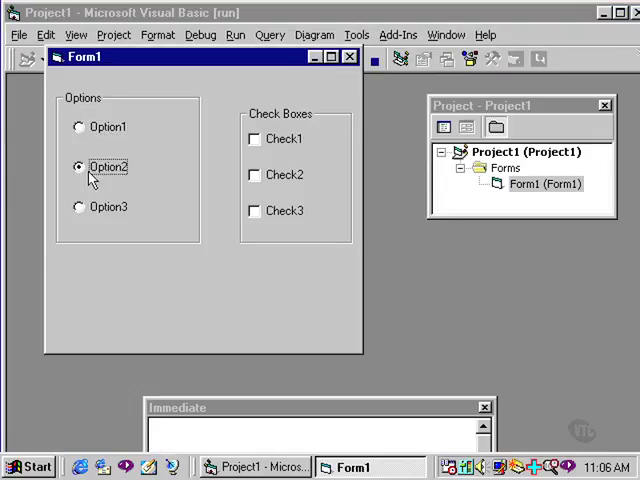
click(80, 128)
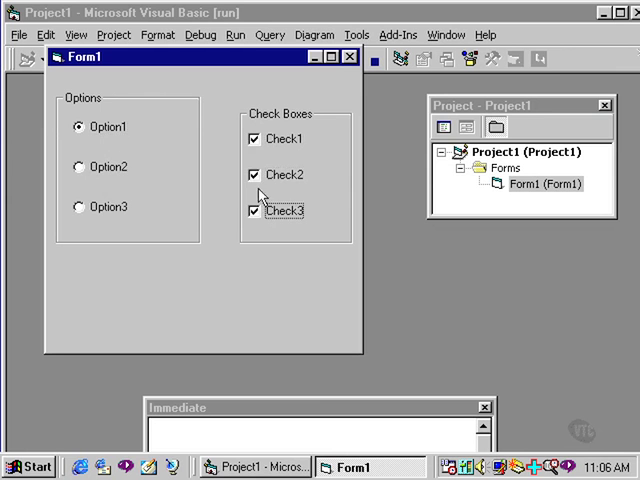
click(250, 174)
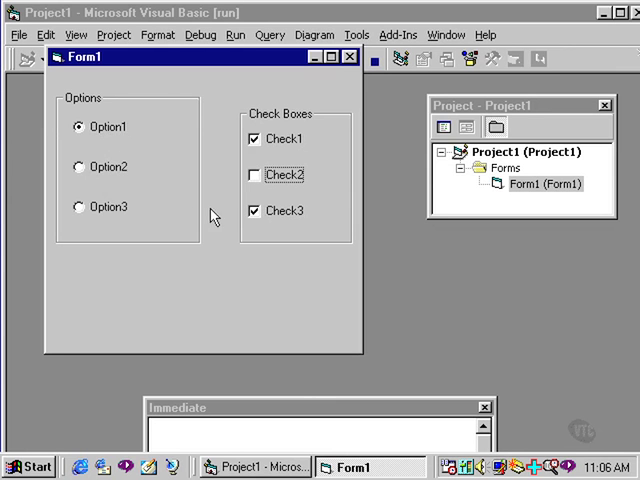
click(376, 62)
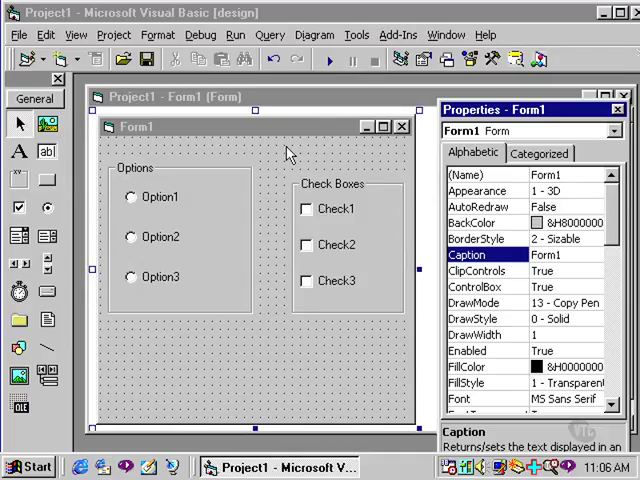
mouse_move(118, 170)
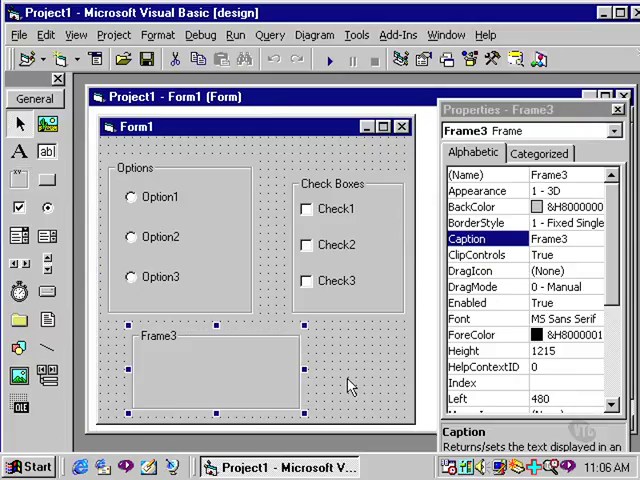
mouse_move(48, 208)
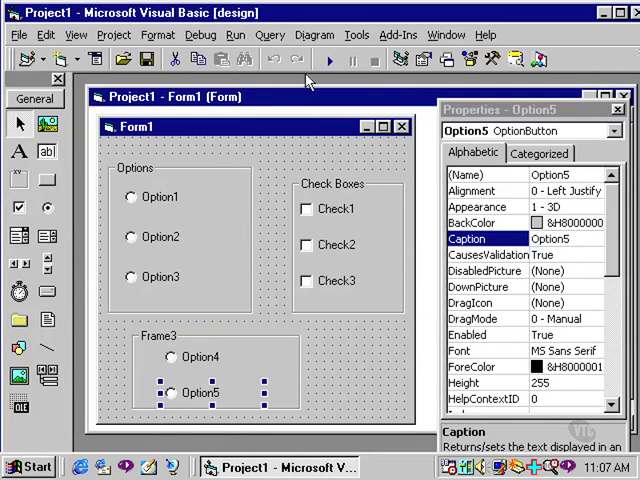
click(328, 60)
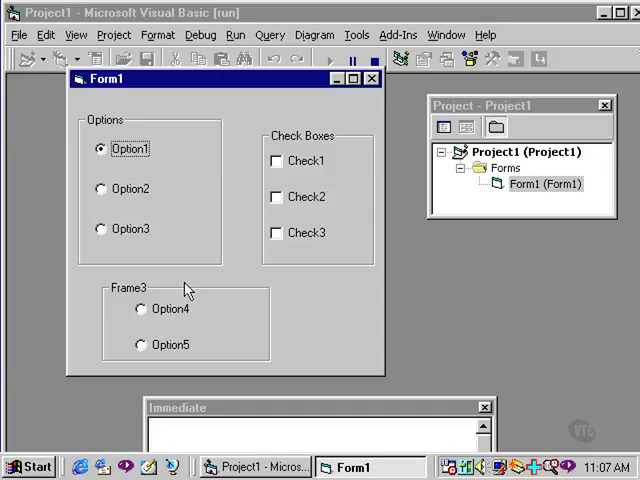
click(100, 188)
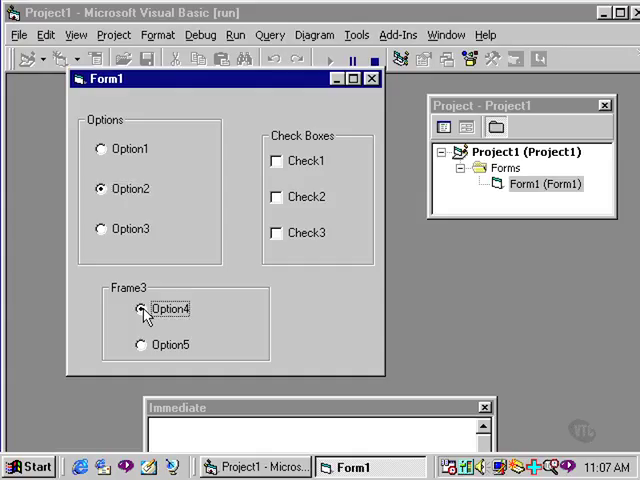
click(140, 344)
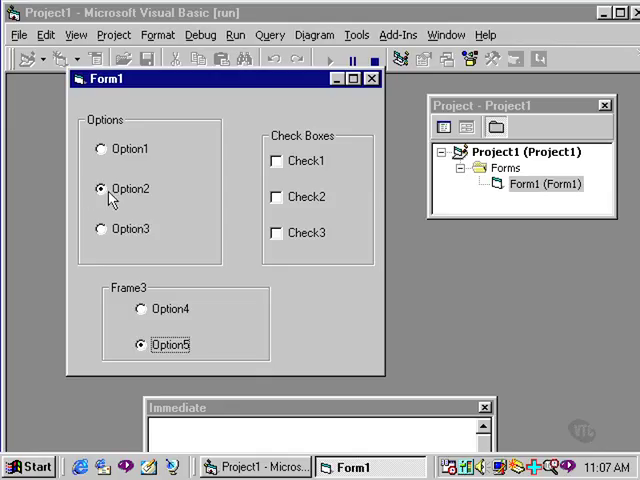
mouse_move(116, 204)
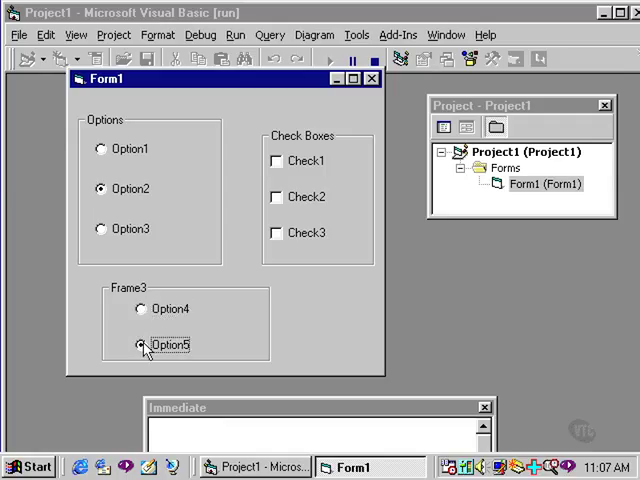
click(276, 232)
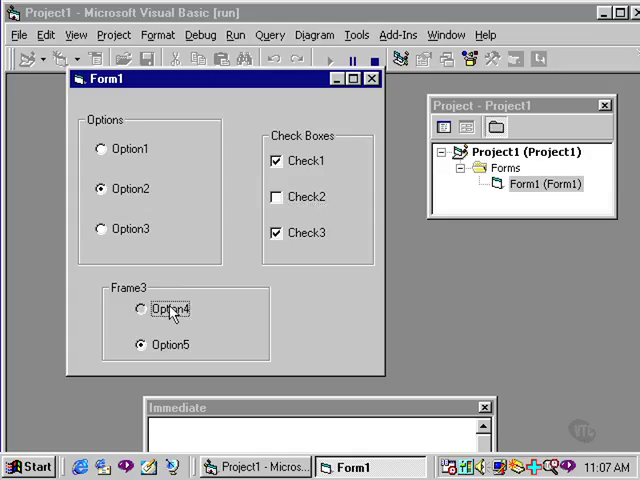
click(100, 148)
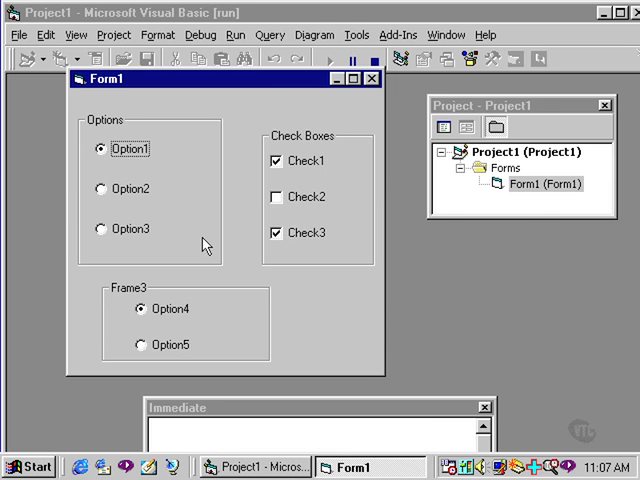
click(352, 60)
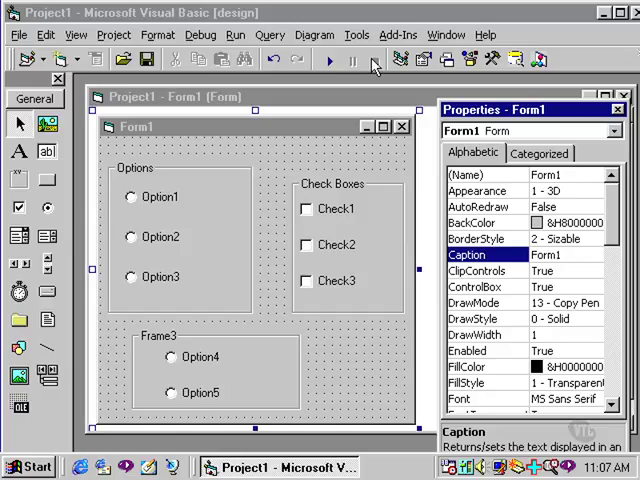
mouse_move(304, 122)
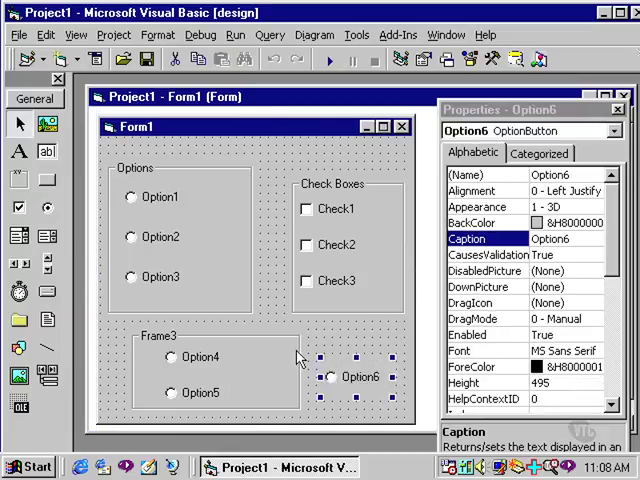
mouse_move(252, 212)
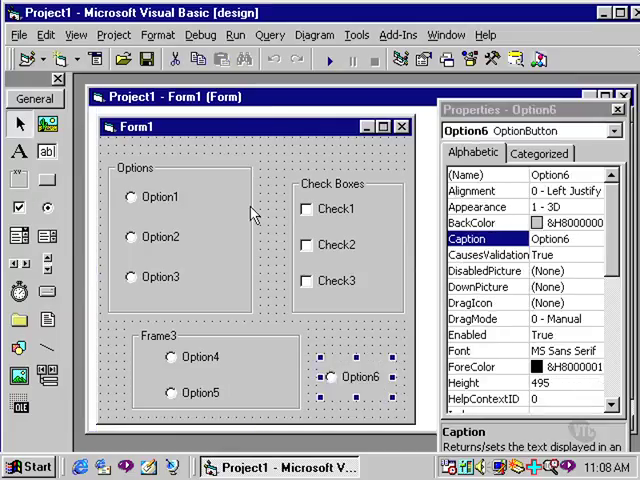
Step: Run the form and switch between Option3 and Option1 in the Options frame
click(330, 60)
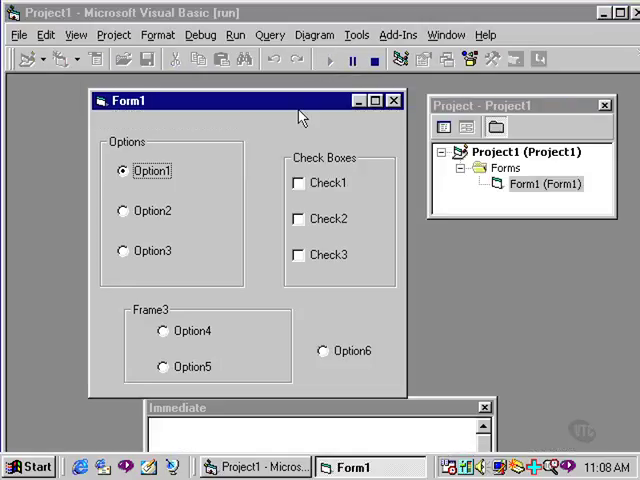
click(124, 250)
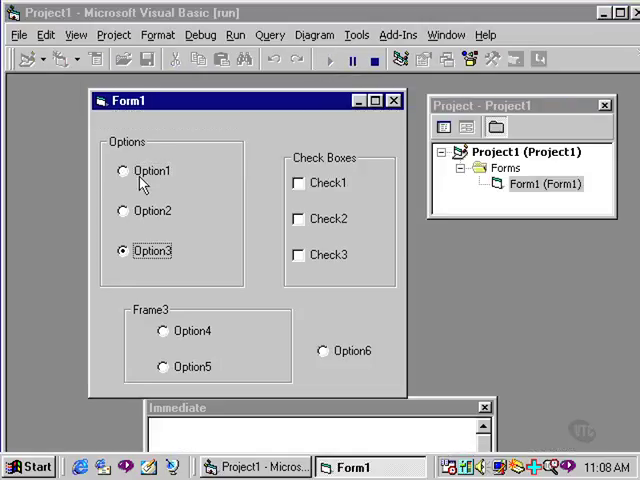
click(122, 170)
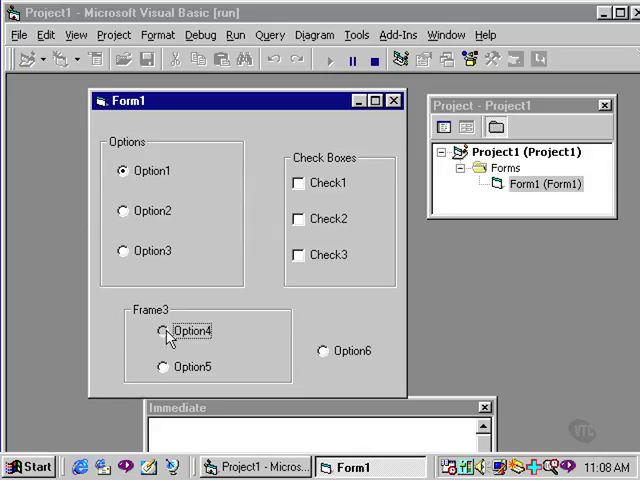
Step: Choose Option4 in Frame3, the standalone Option6, and tick Check3
click(162, 332)
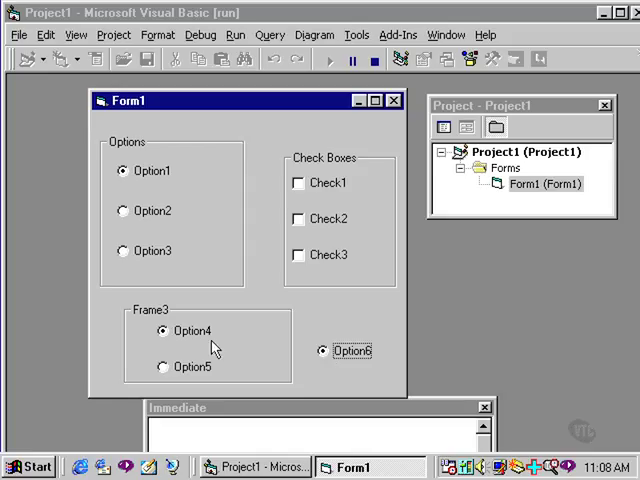
click(162, 368)
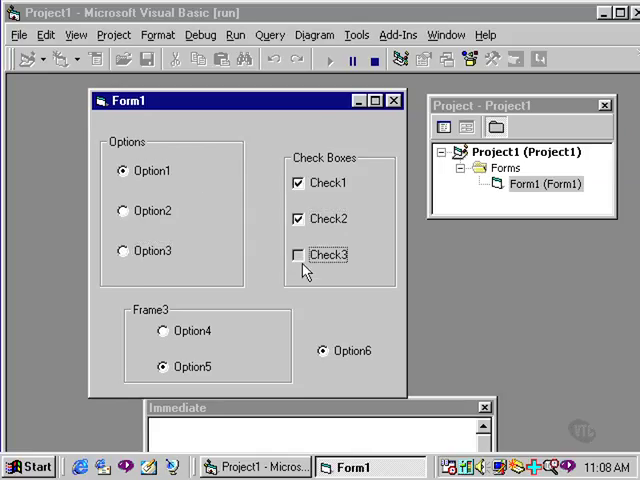
click(296, 256)
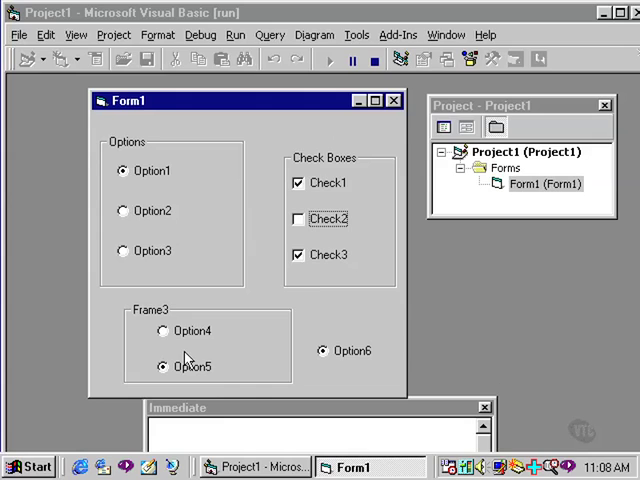